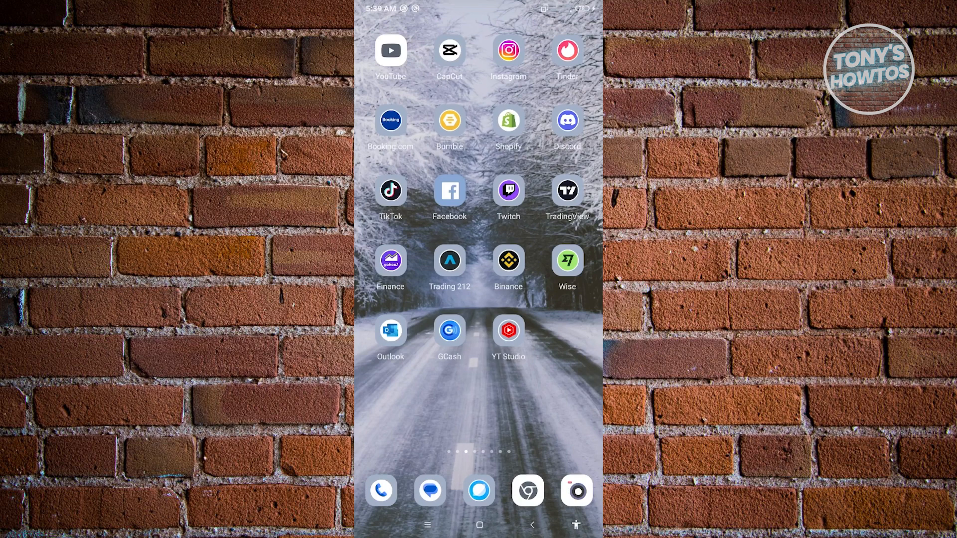
# - Launch Instagram from the Android home screen to its home feed
pyautogui.click(508, 50)
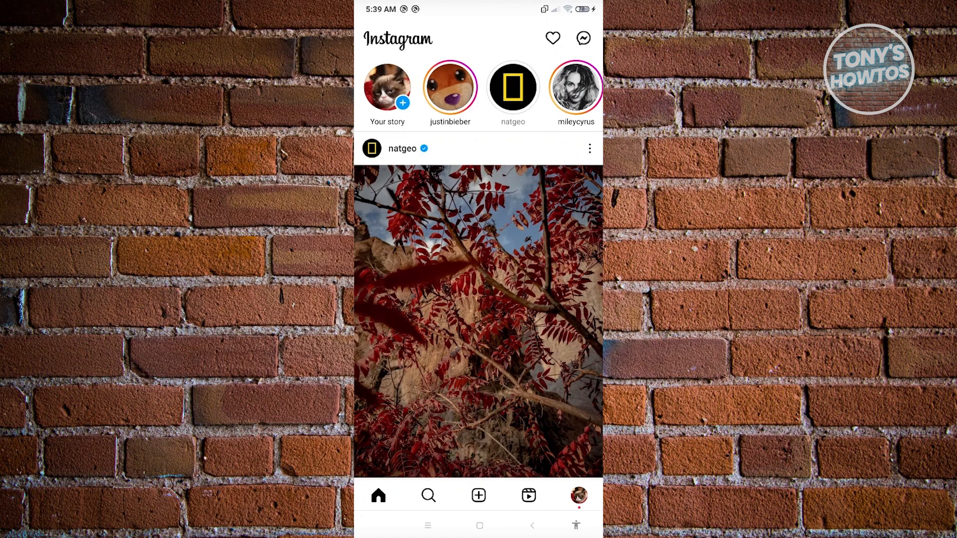
# - Go to your profile page and open the account options menu
pyautogui.click(577, 495)
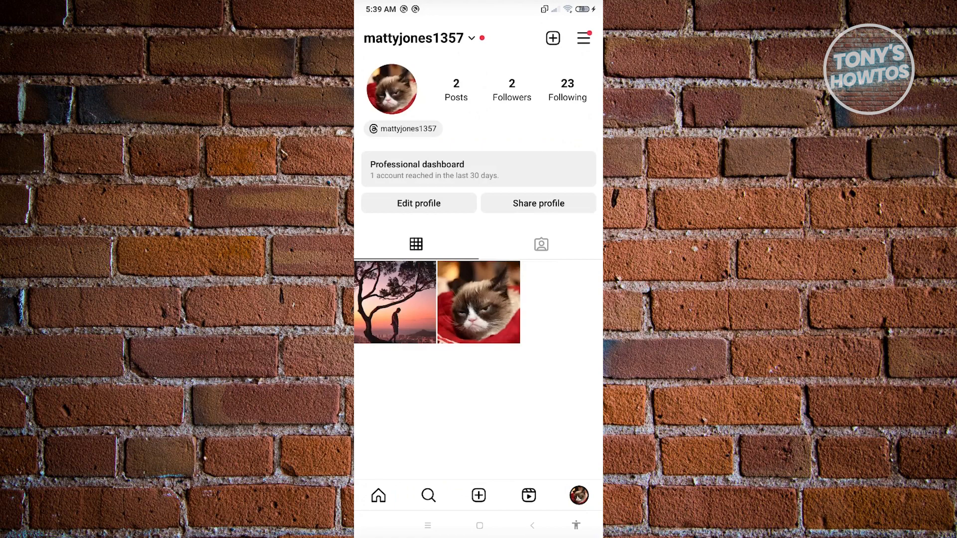
pyautogui.click(583, 38)
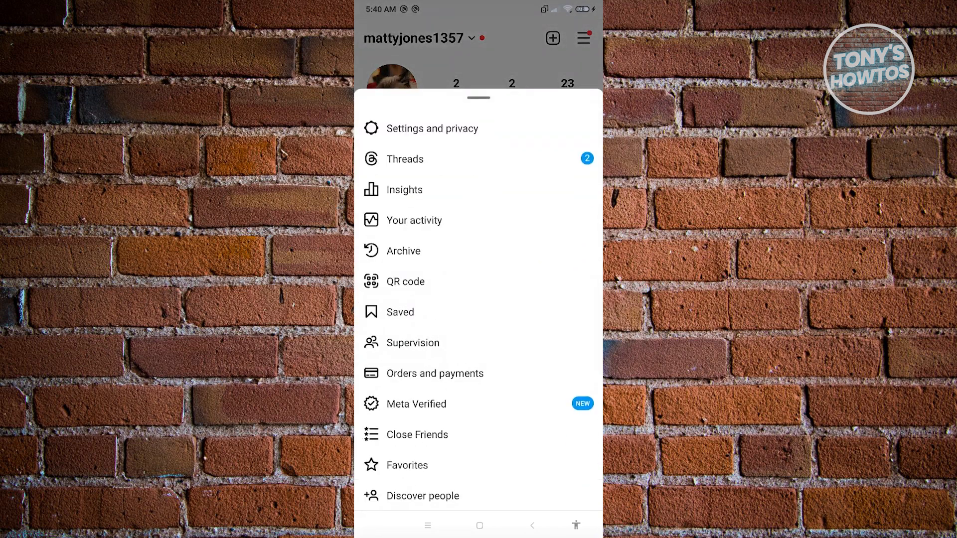
# - Open Settings and privacy, then Archiving and downloading under Your app and media
pyautogui.click(432, 128)
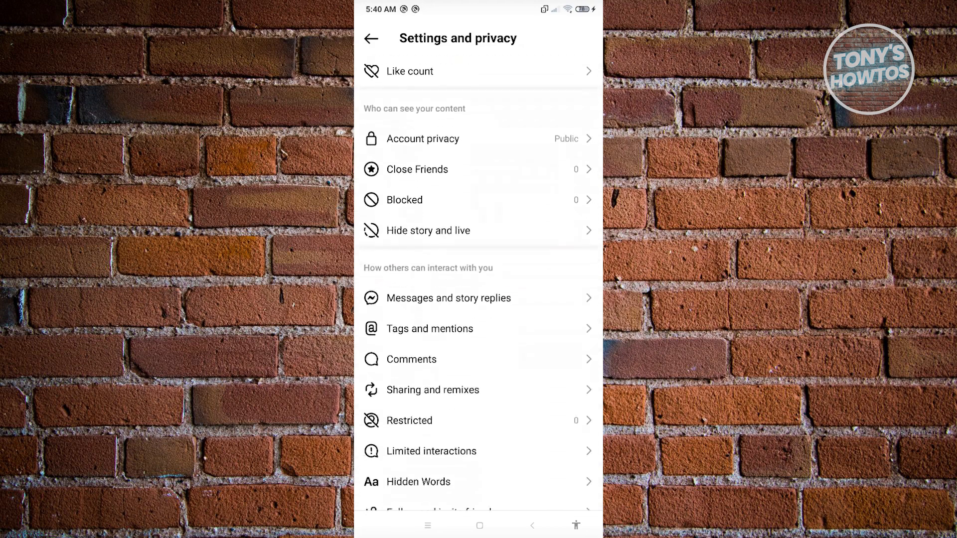
pyautogui.scroll(-3)
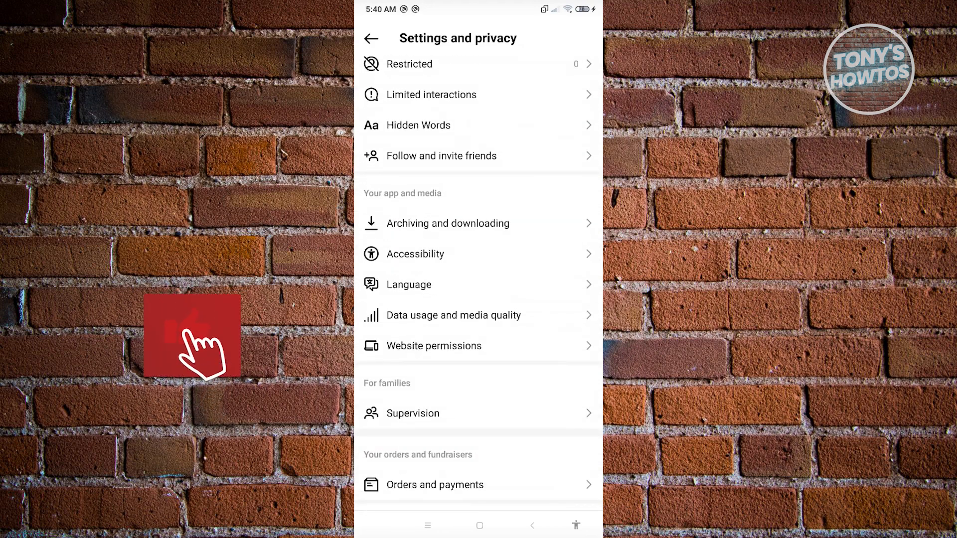
pyautogui.click(452, 223)
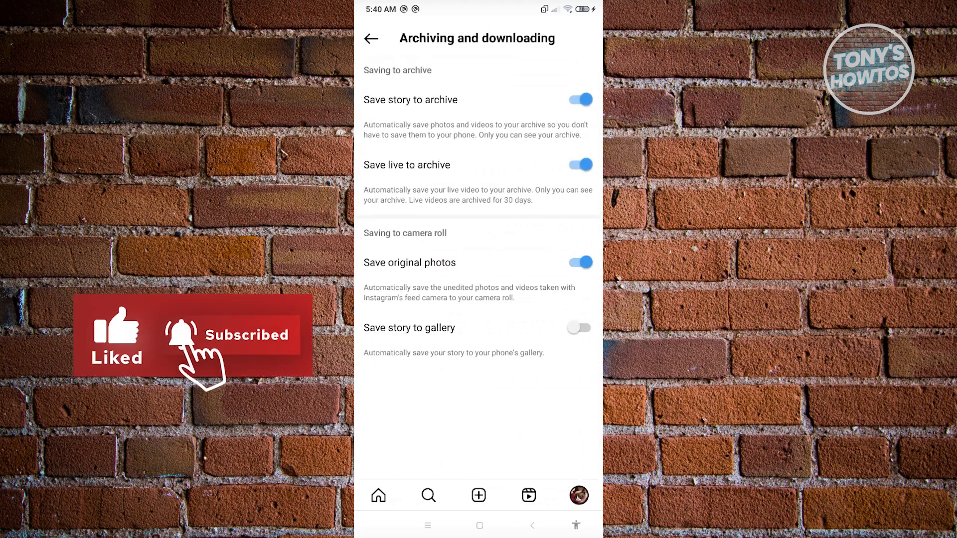